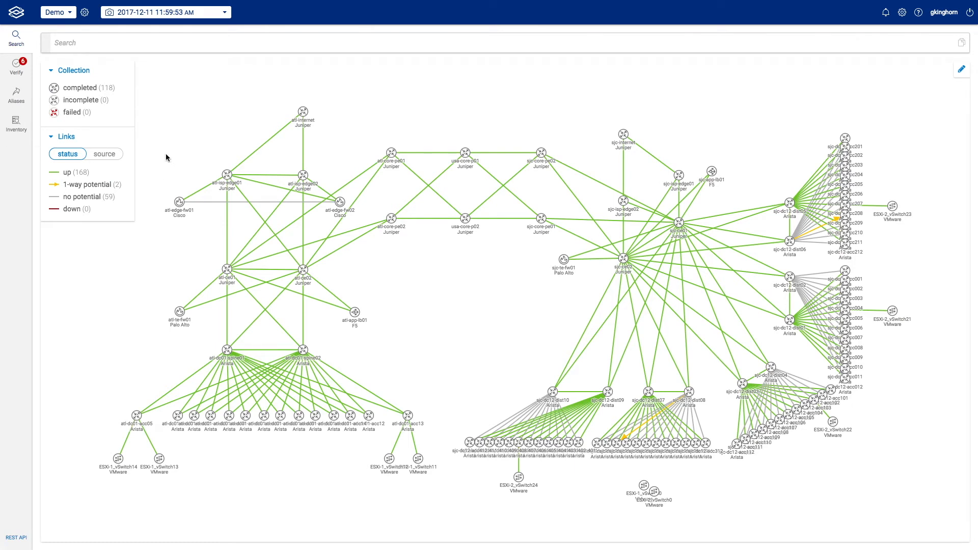
Open the Verify section to list all network checks with their pass/fail status.
left_click(16, 67)
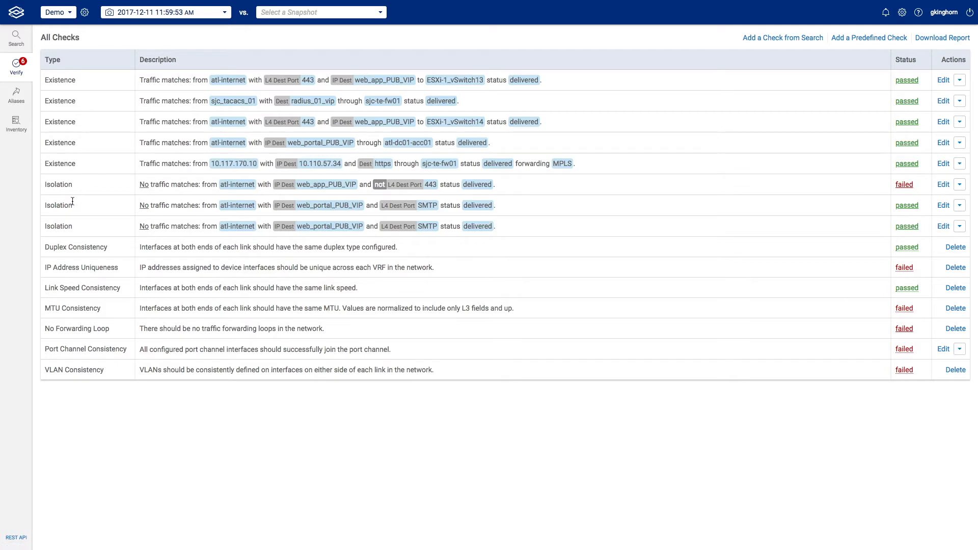
mouse_move(169, 173)
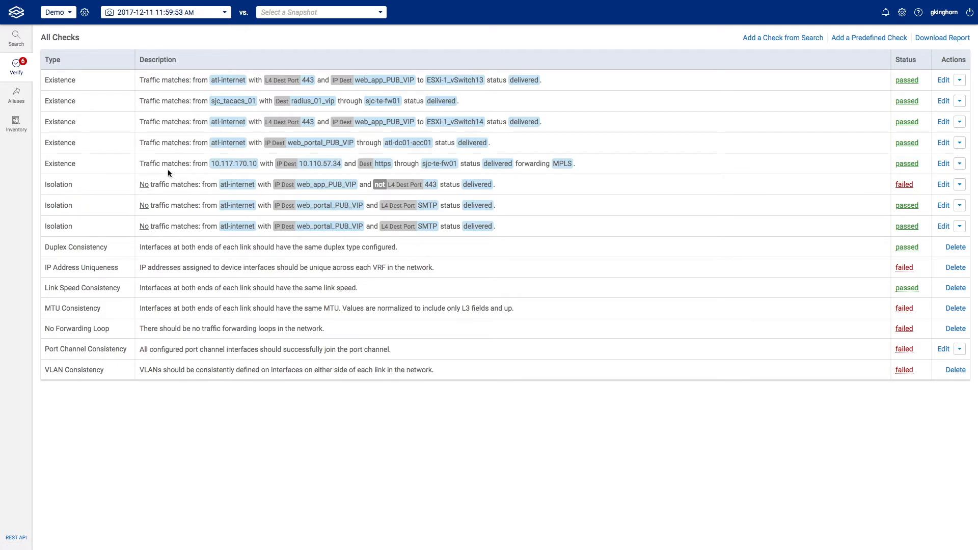
mouse_move(296, 175)
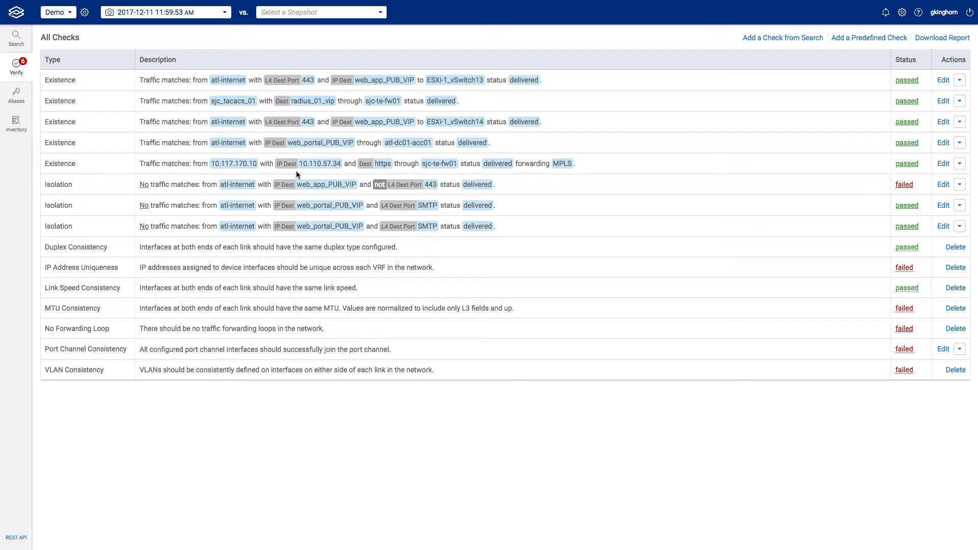
mouse_move(365, 174)
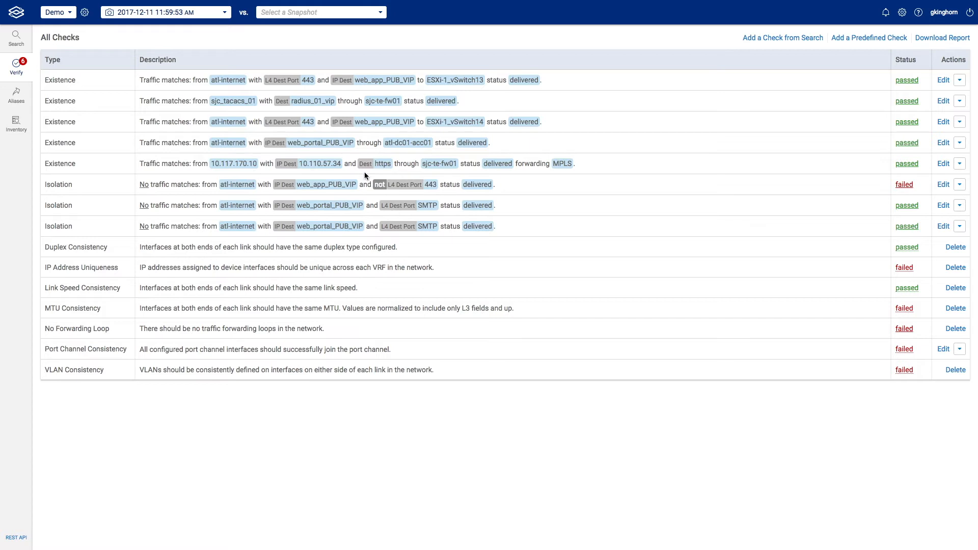
mouse_move(425, 176)
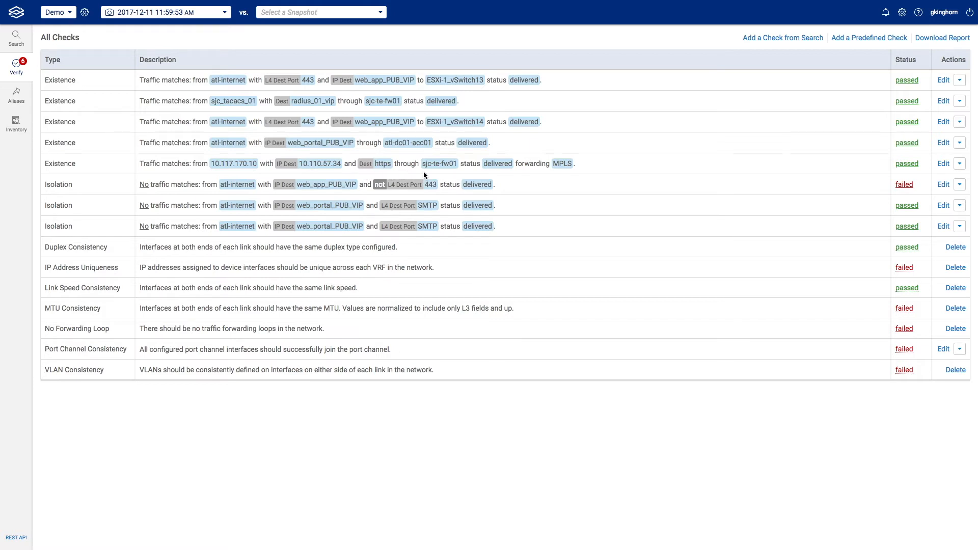
mouse_move(492, 175)
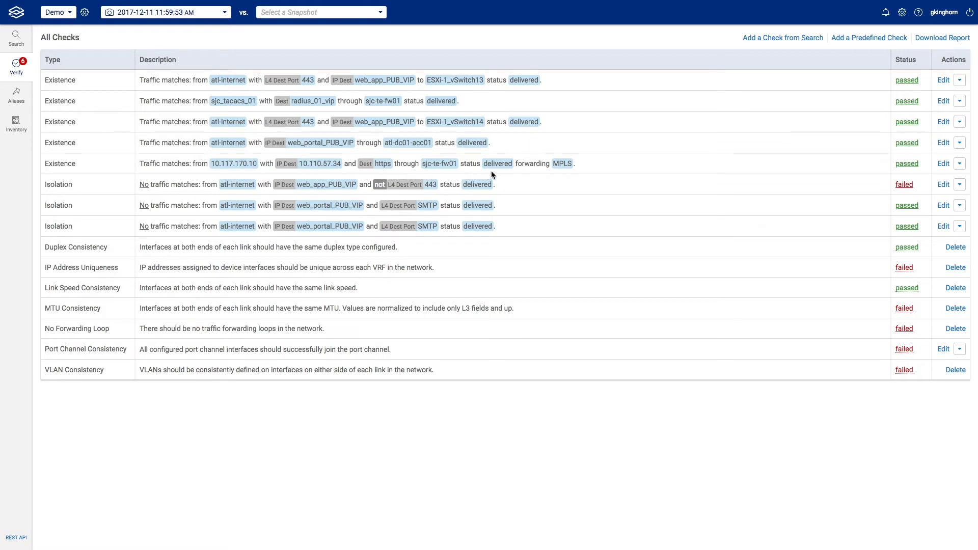
mouse_move(638, 175)
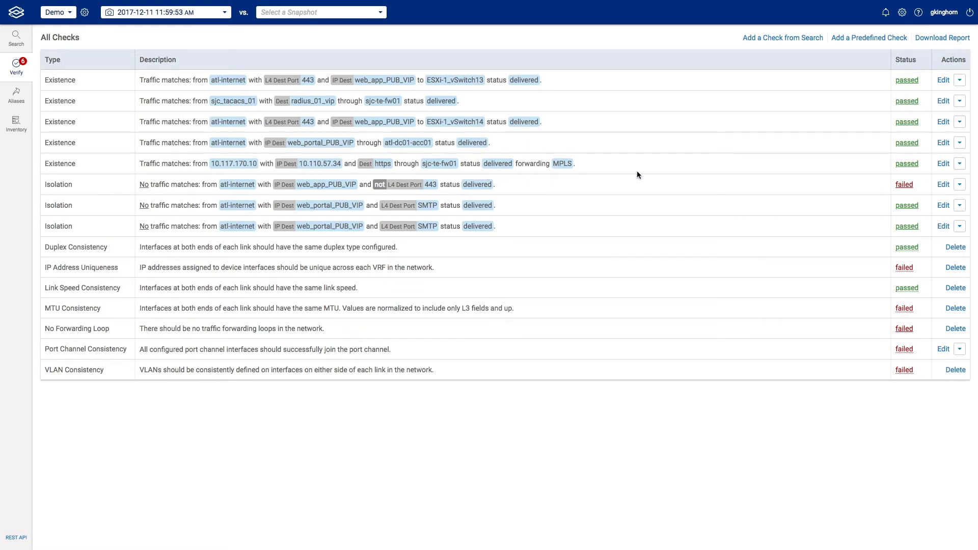
mouse_move(908, 172)
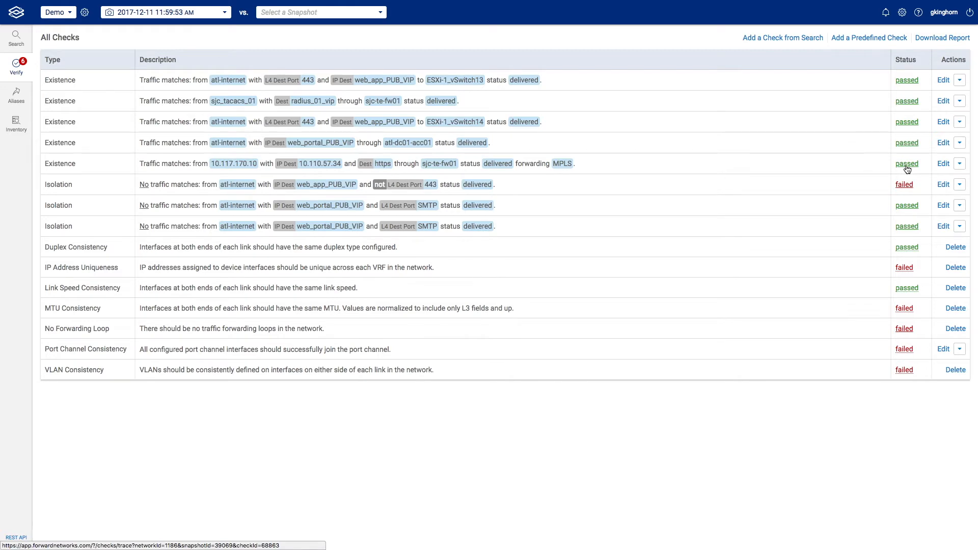
Open the passed MPLS existence check and scroll through its 256 delivered paths.
left_click(907, 163)
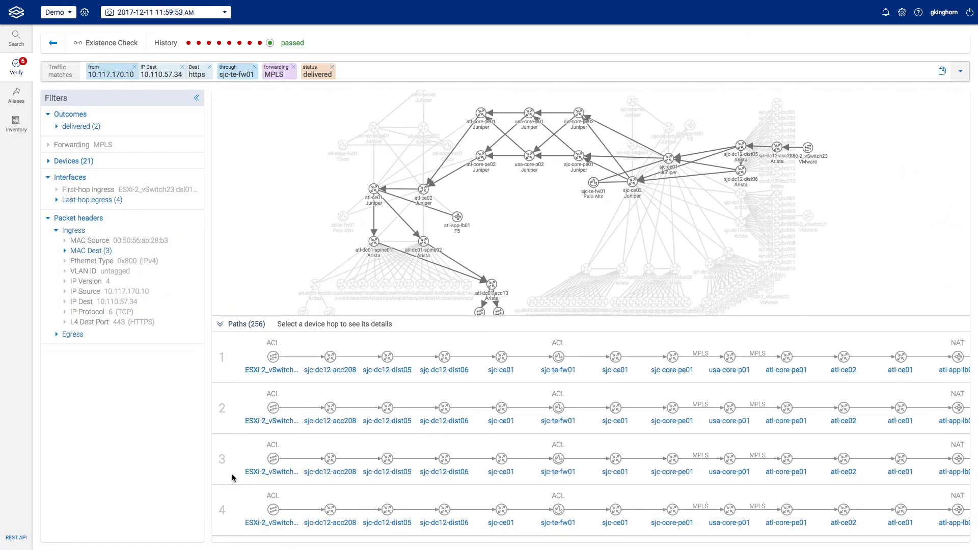
left_click(273, 408)
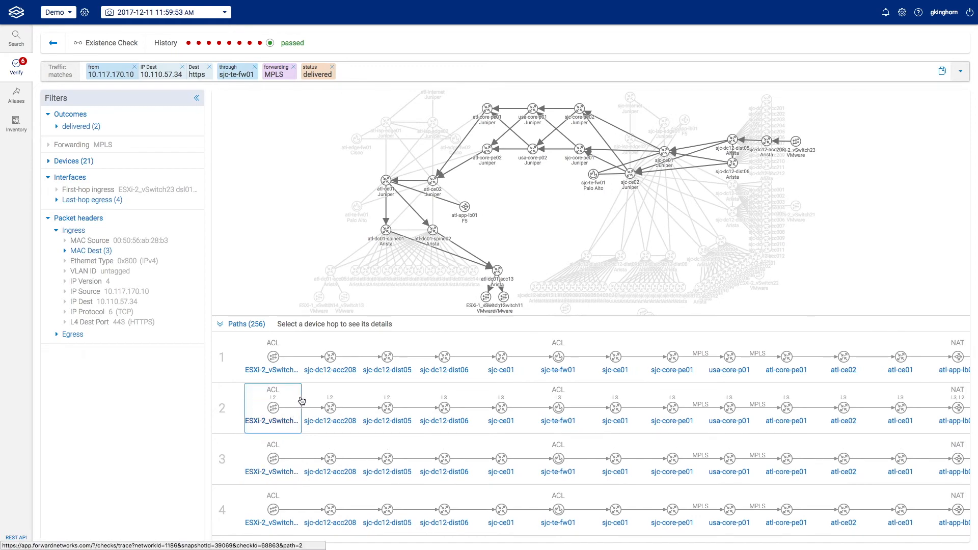
scroll("down", 3)
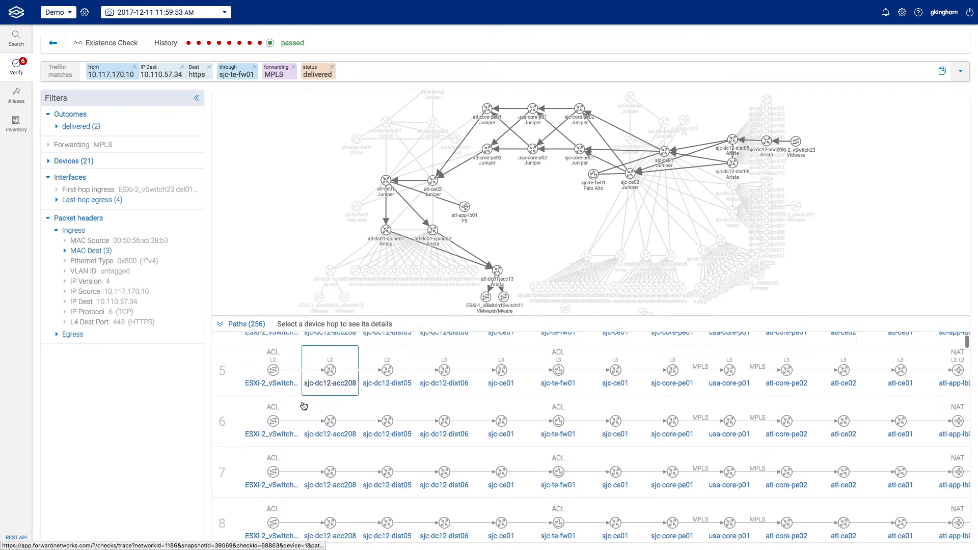
scroll("down", 3)
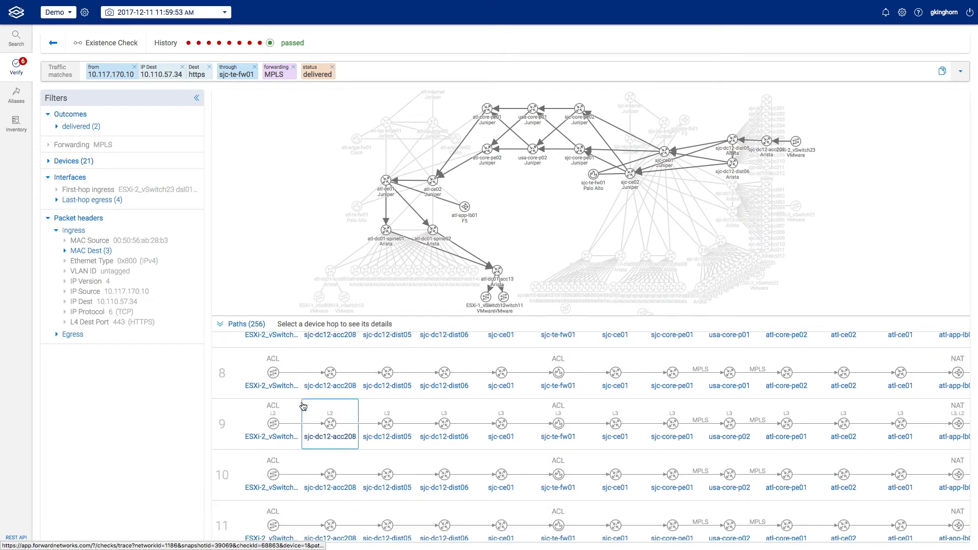
scroll("down", 3)
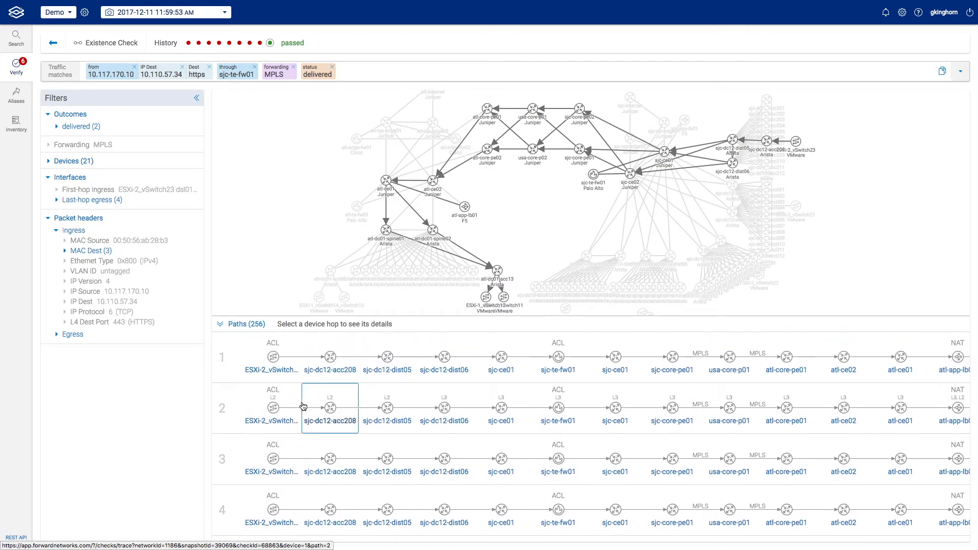
Inspect the early hops of path 1, including sjc-dc12-acc208.
left_click(126, 356)
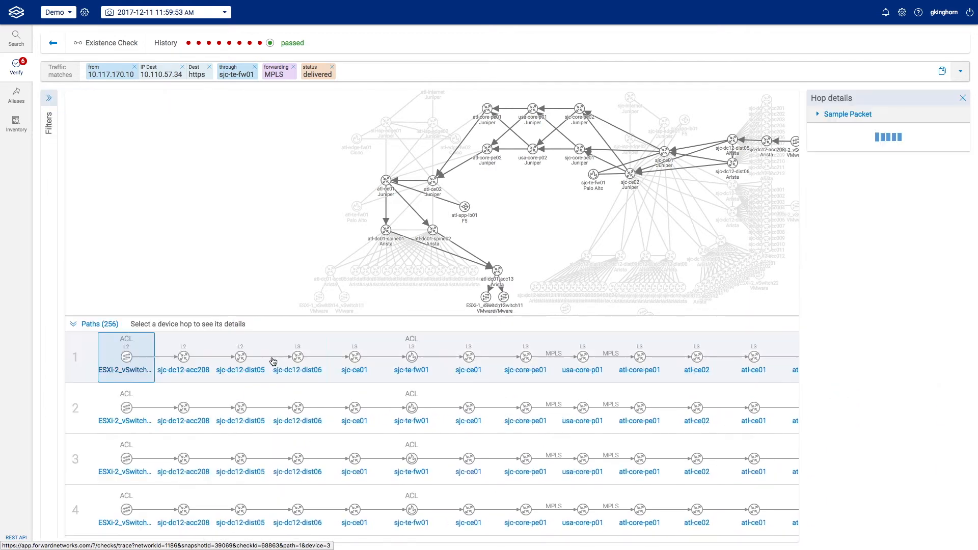
left_click(297, 357)
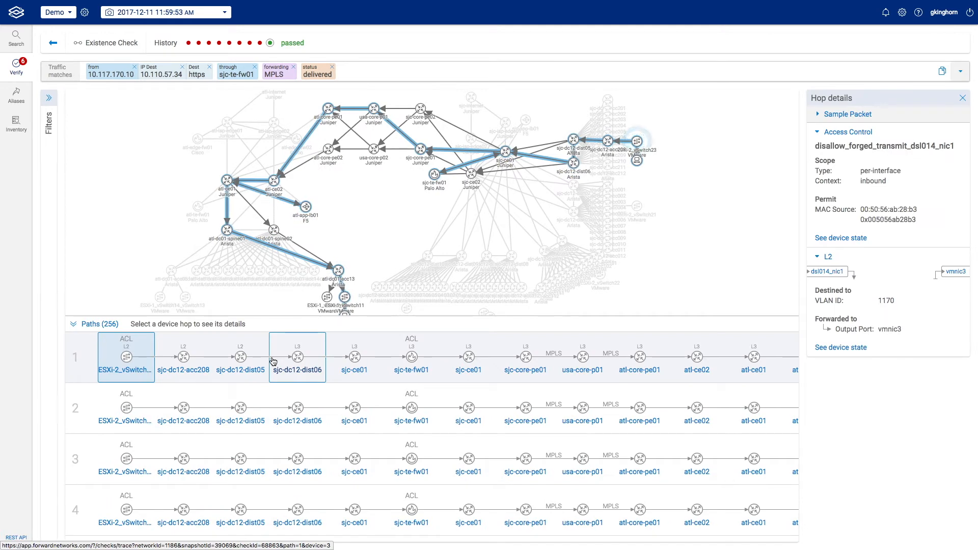
left_click(183, 357)
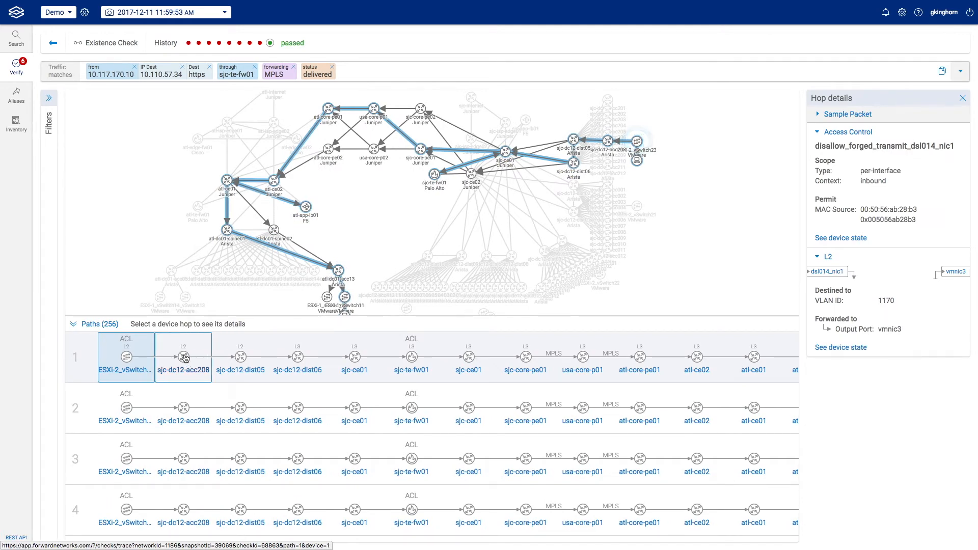
left_click(183, 358)
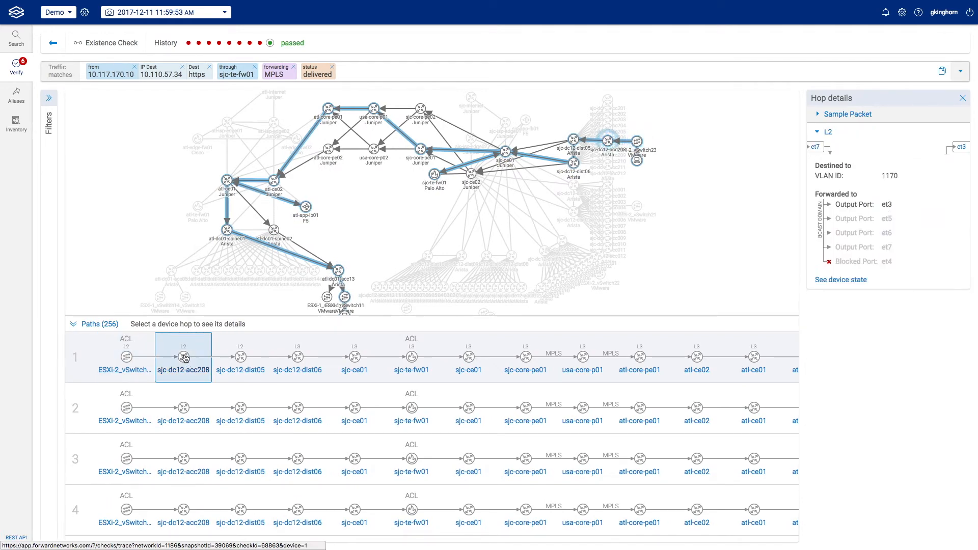
left_click(240, 357)
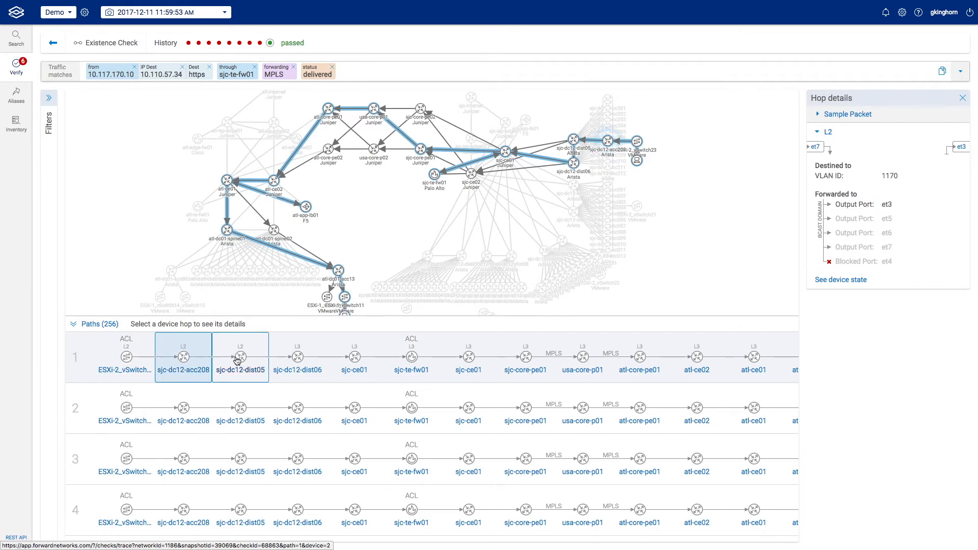
Show hop details for sjc-dc12-dist05 and sjc-dc12-dist06, routing to next hop 10.115.5.17.
left_click(240, 357)
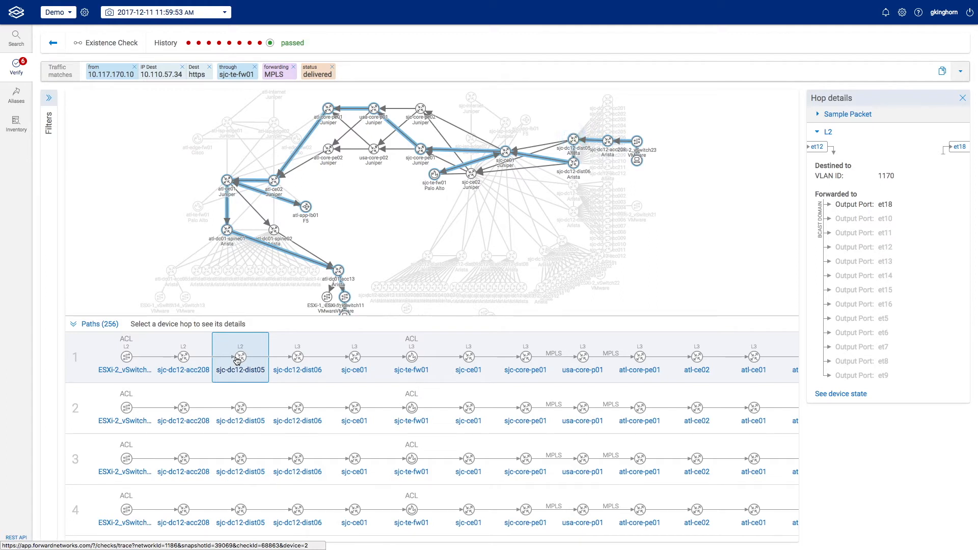
left_click(297, 356)
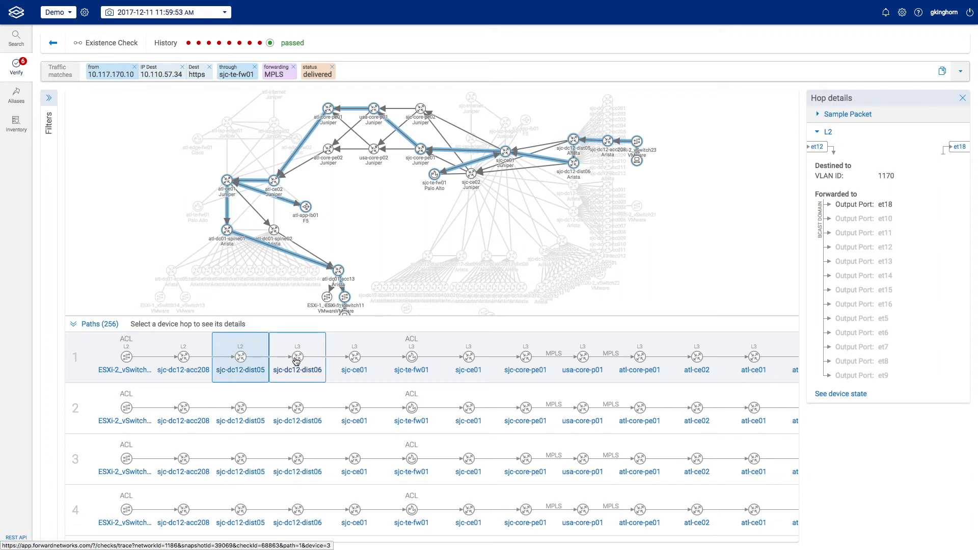
left_click(297, 357)
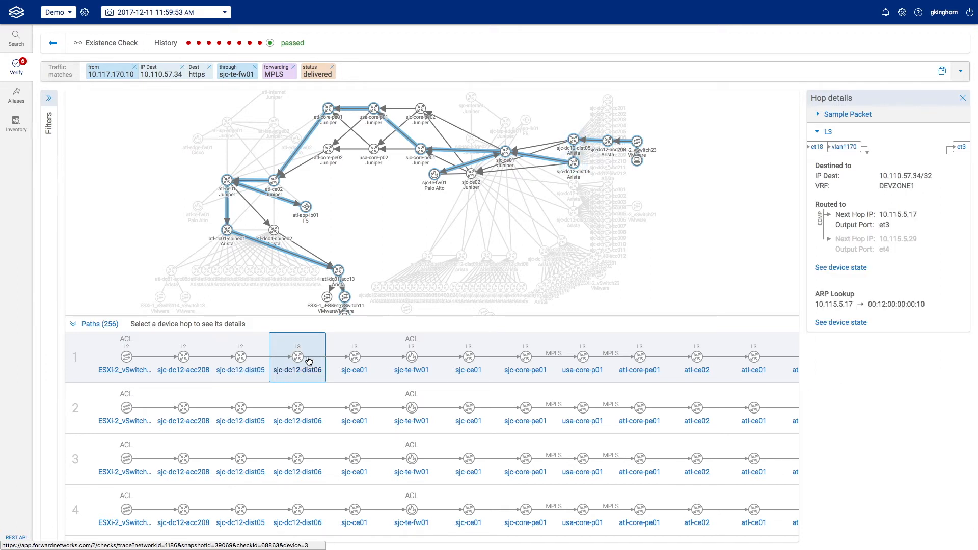
left_click(412, 357)
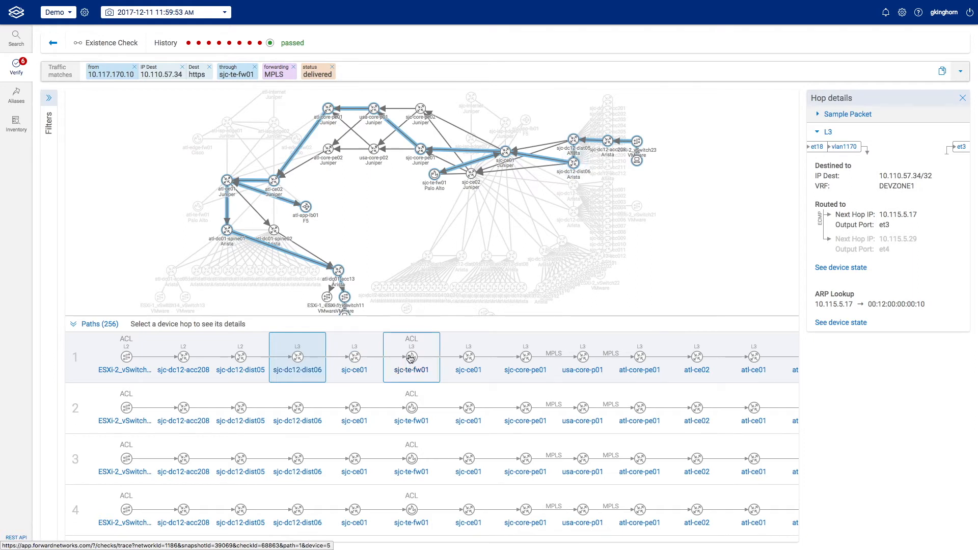
Inspect sjc-te-fw01's any-zone access rule and sample packet VLAN changes, then collapse them.
left_click(411, 357)
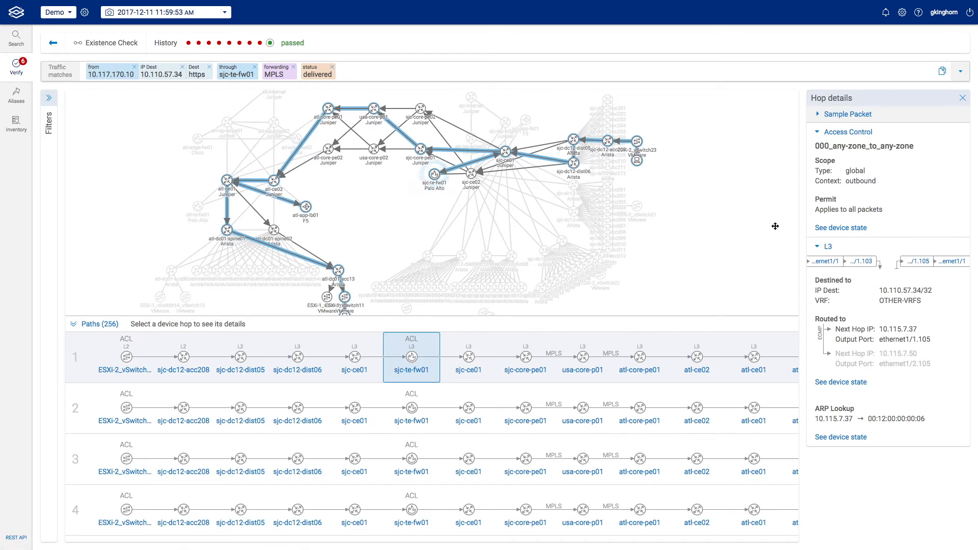
mouse_move(845, 222)
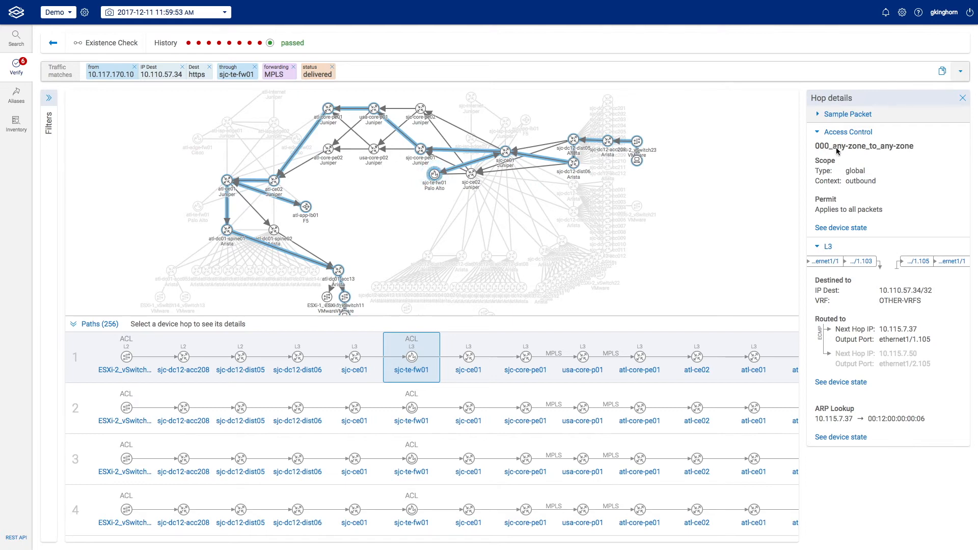
left_click(819, 114)
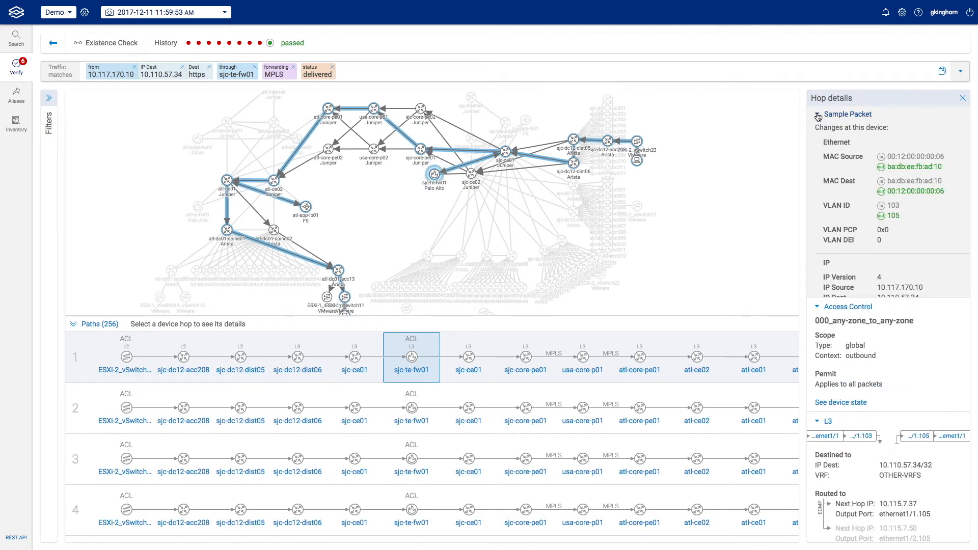
left_click(820, 114)
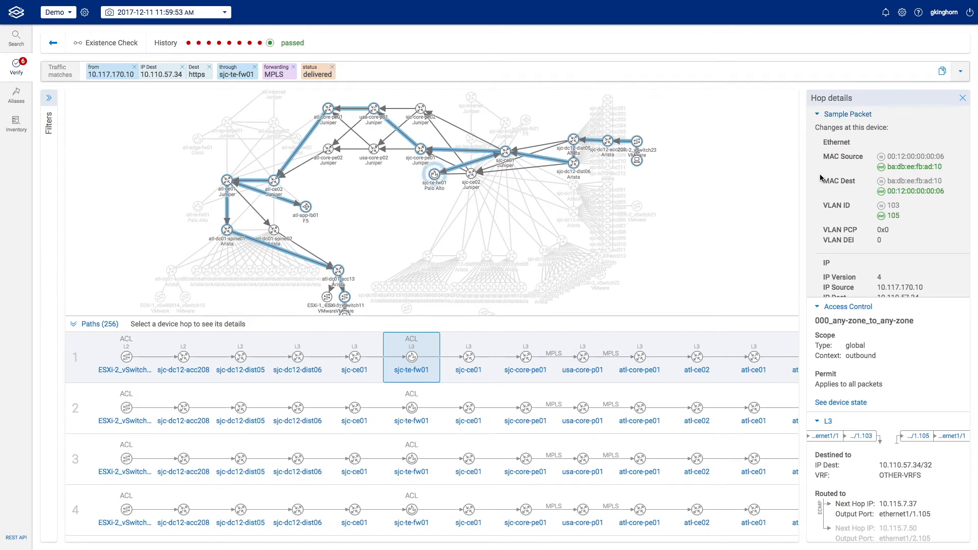
mouse_move(817, 211)
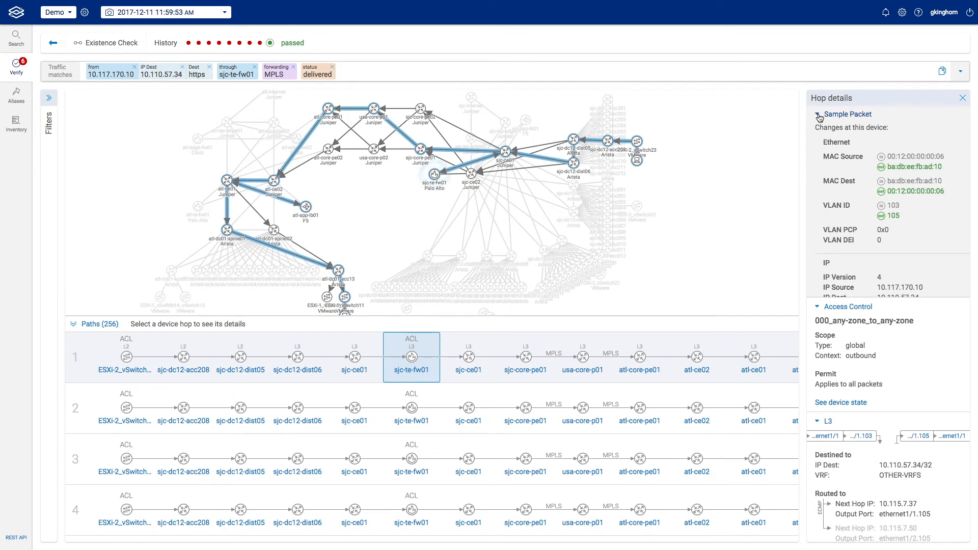
left_click(819, 114)
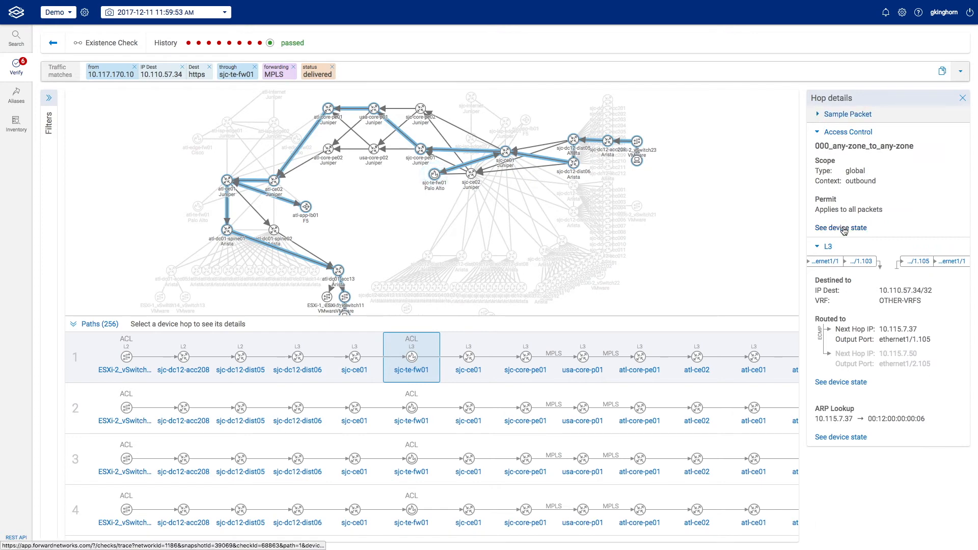
View the sjc-te-fw01 device configuration, then close it.
left_click(840, 228)
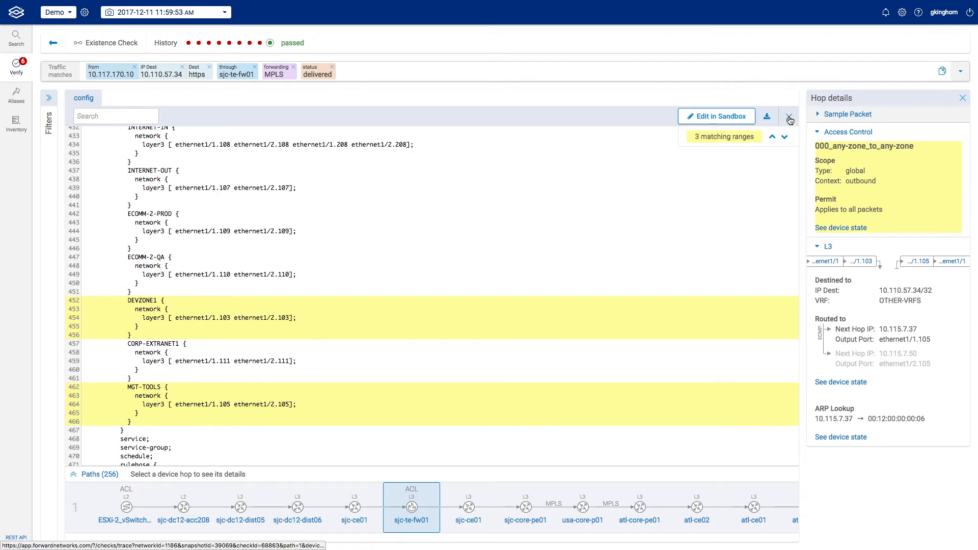
left_click(790, 120)
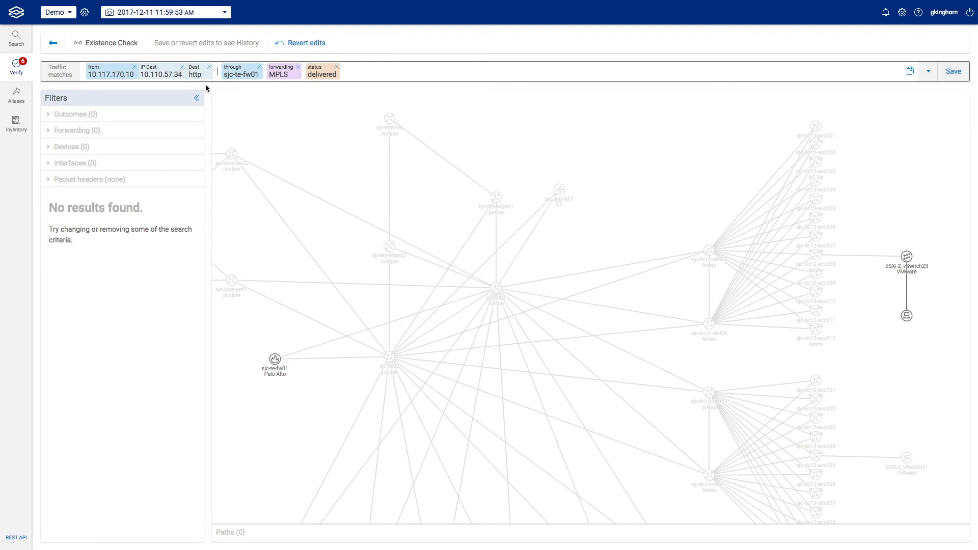
Revert the query edits to restore https and its 256 delivered paths.
left_click(195, 73)
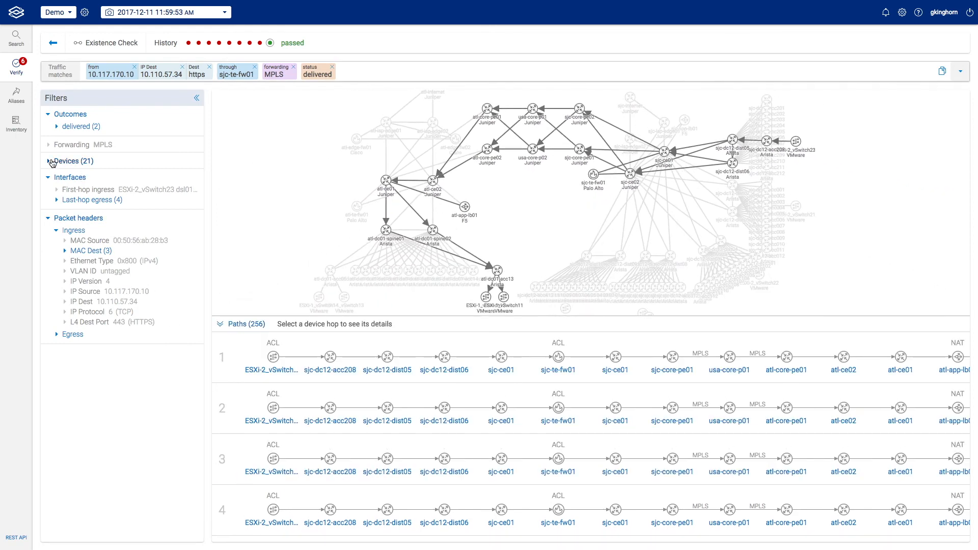
Bypass atl-core-pe01 from the Devices filter and atl-dc01-spine02 from the map.
left_click(48, 161)
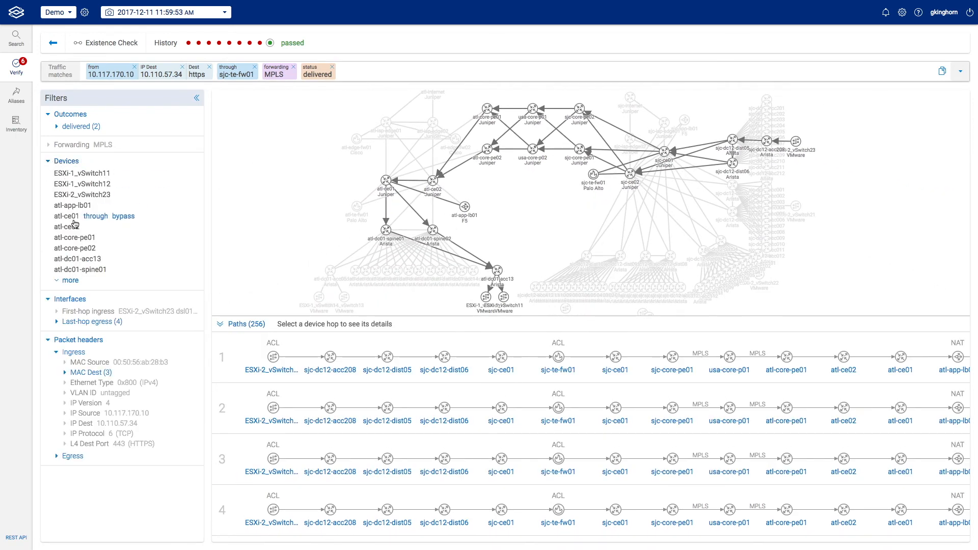
mouse_move(74, 237)
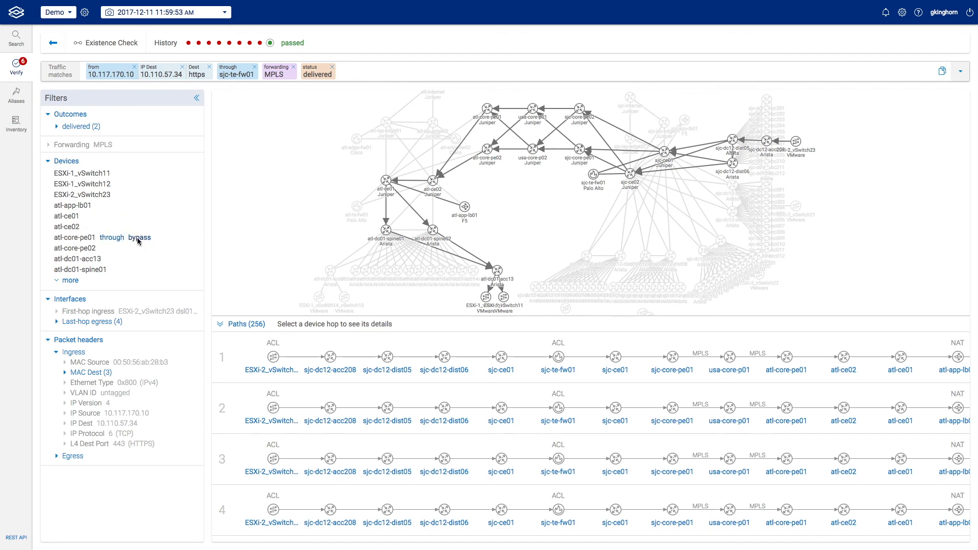
left_click(142, 237)
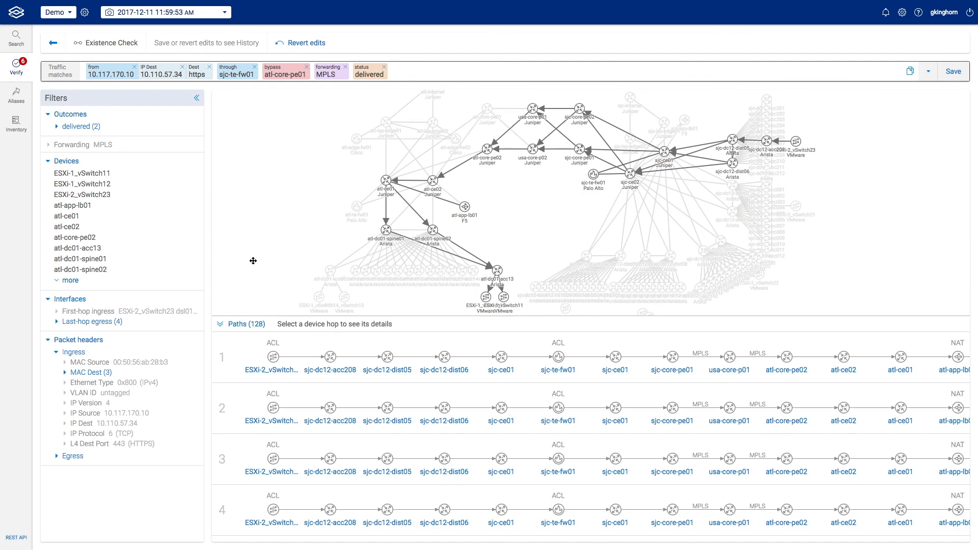
mouse_move(486, 175)
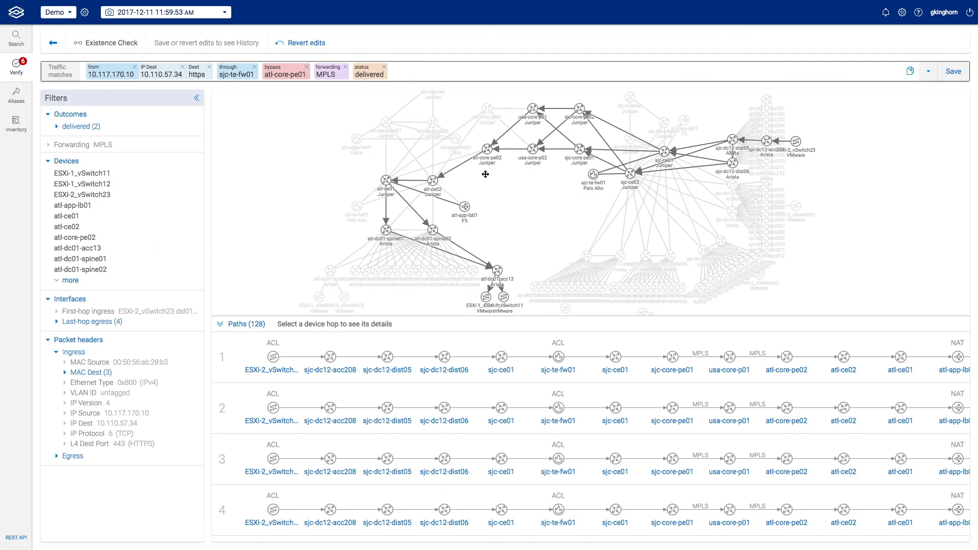
mouse_move(434, 232)
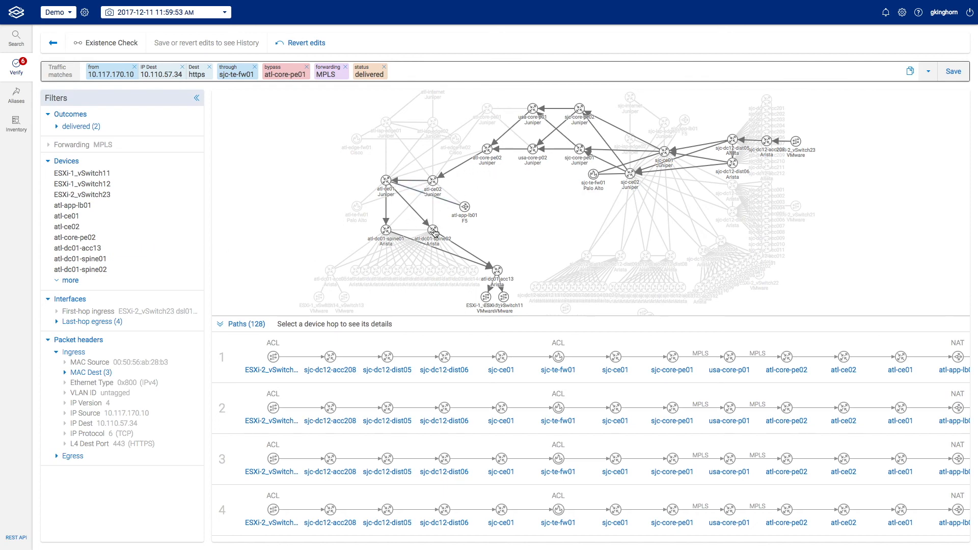
left_click(438, 232)
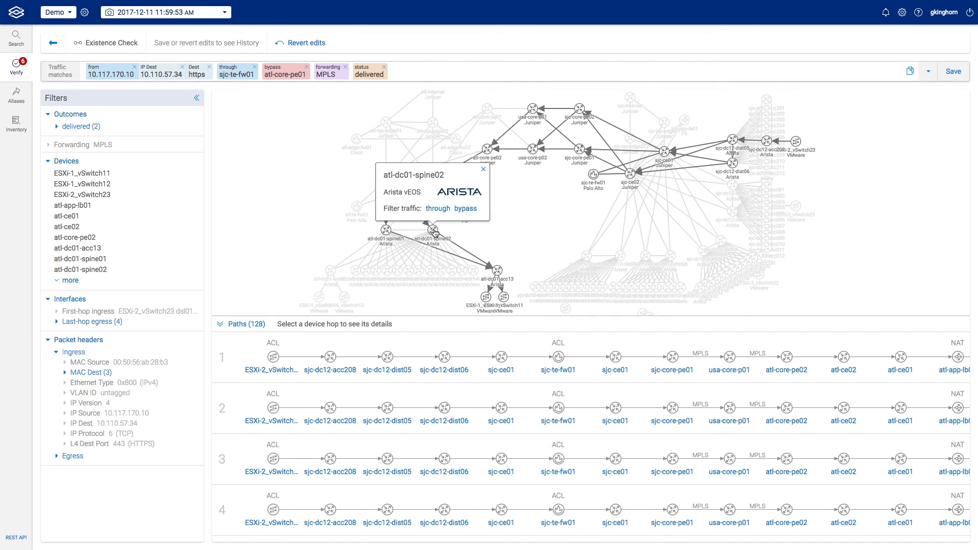
left_click(465, 209)
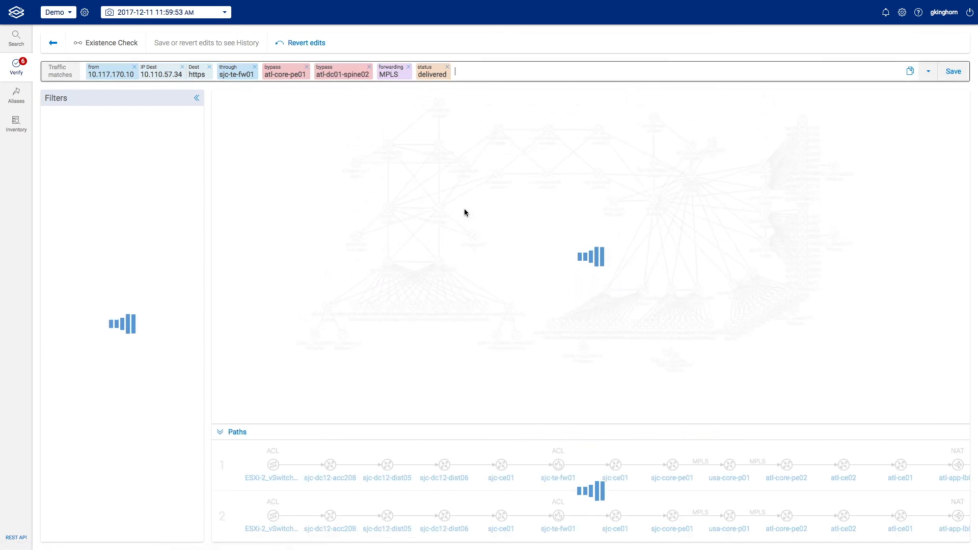